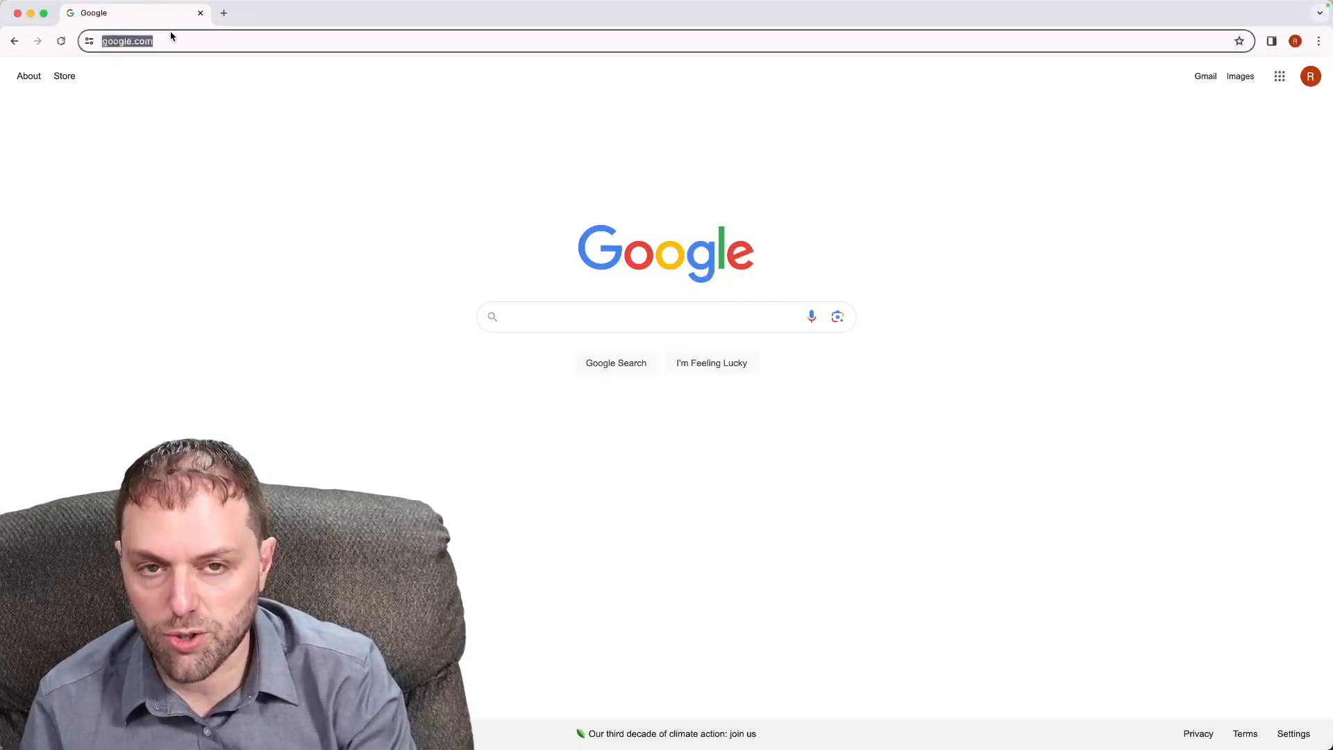
Go to ninjatrader.com from the Chrome address bar suggestions.
{"action": "type", "text": "www.ninja"}
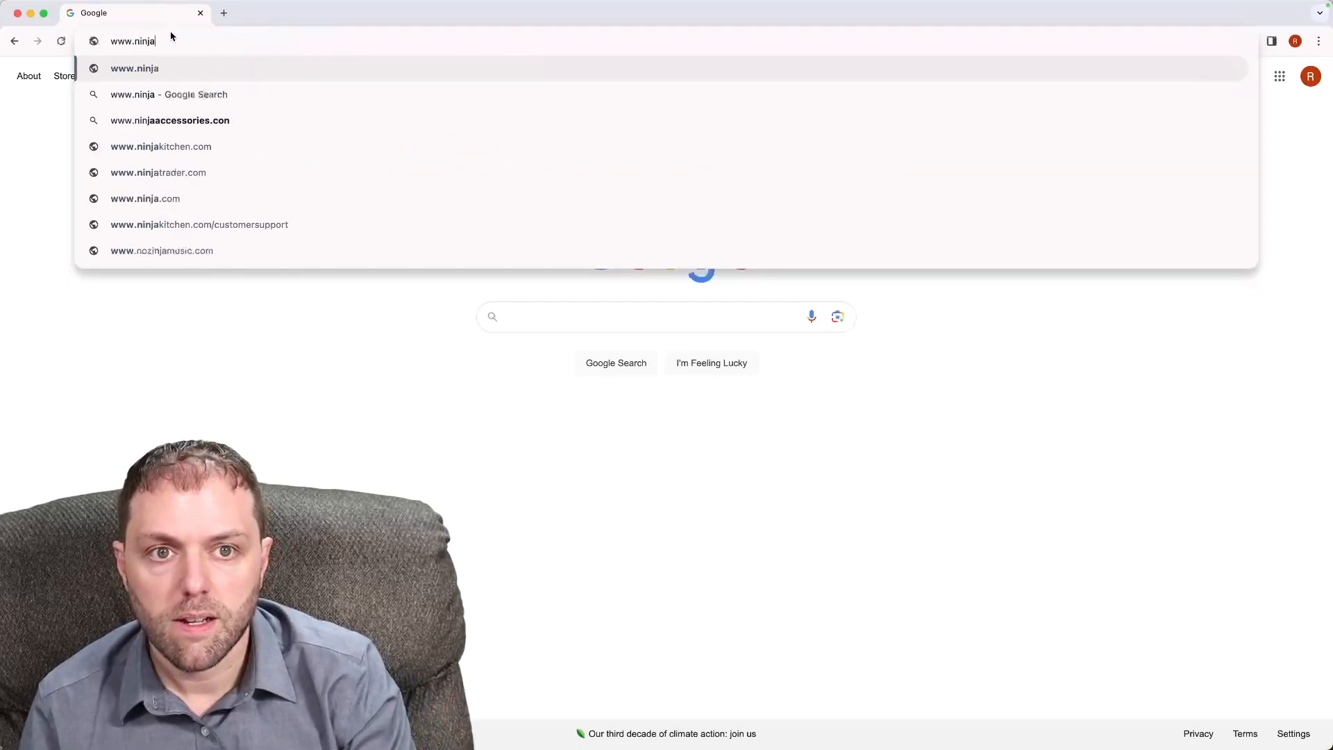
{"action": "left_click", "coordinate": [158, 172]}
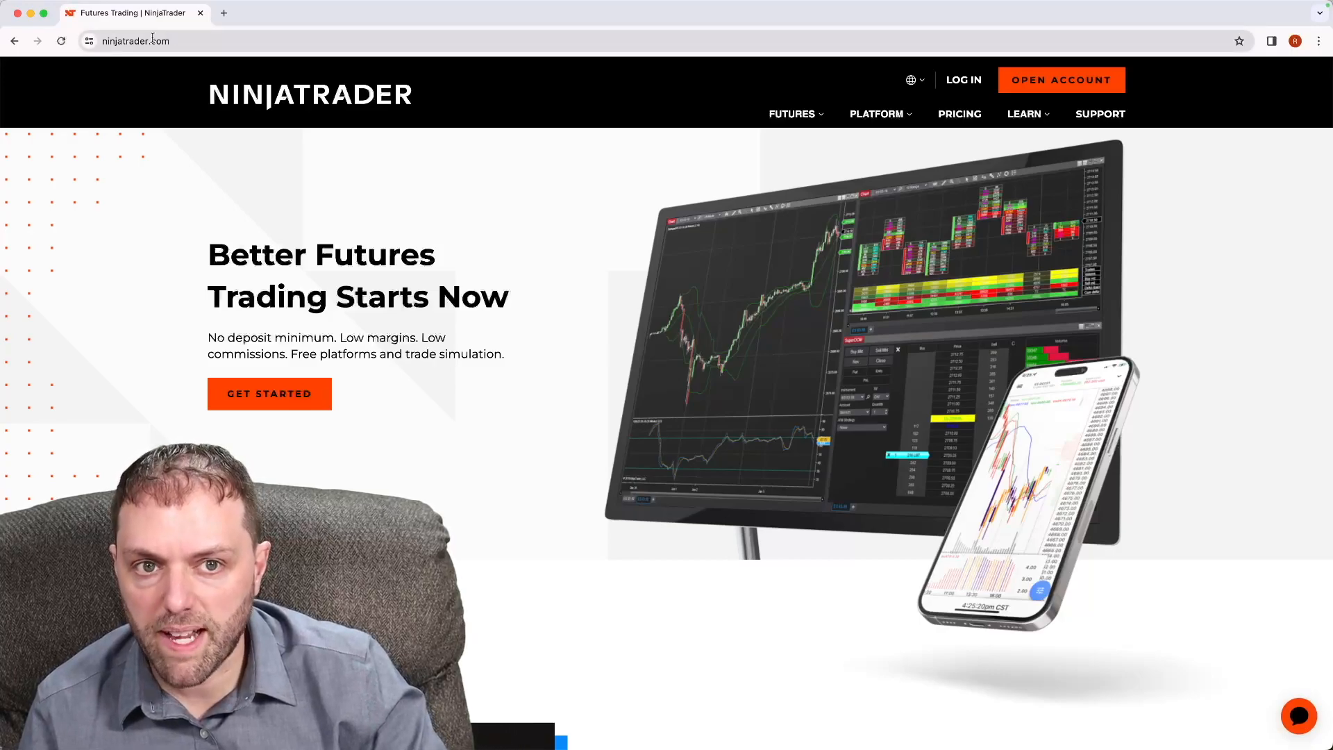
{"action": "mouse_move", "coordinate": [963, 80]}
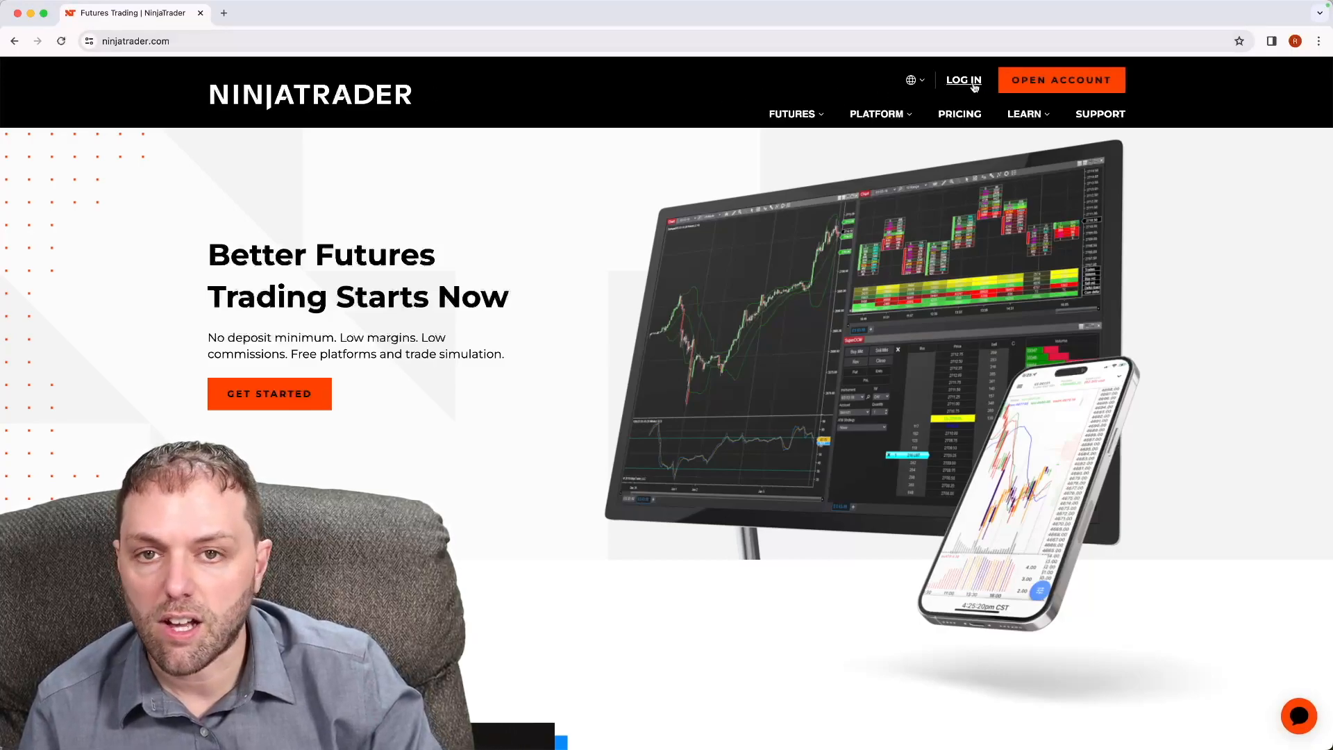
Open the NinjaTrader account login page from the homepage's LOG IN link.
{"action": "left_click", "coordinate": [963, 80]}
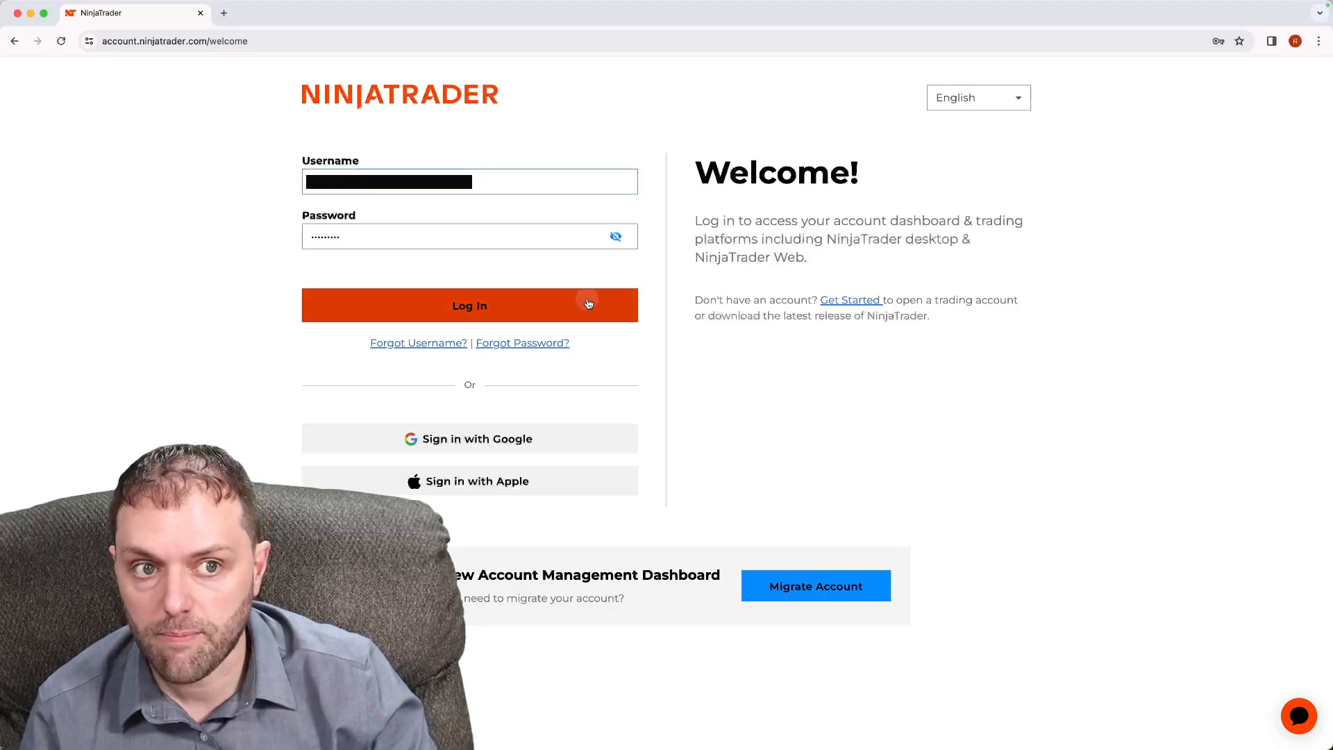
Sign in to the account portal and show the user account menu.
{"action": "left_click", "coordinate": [468, 306]}
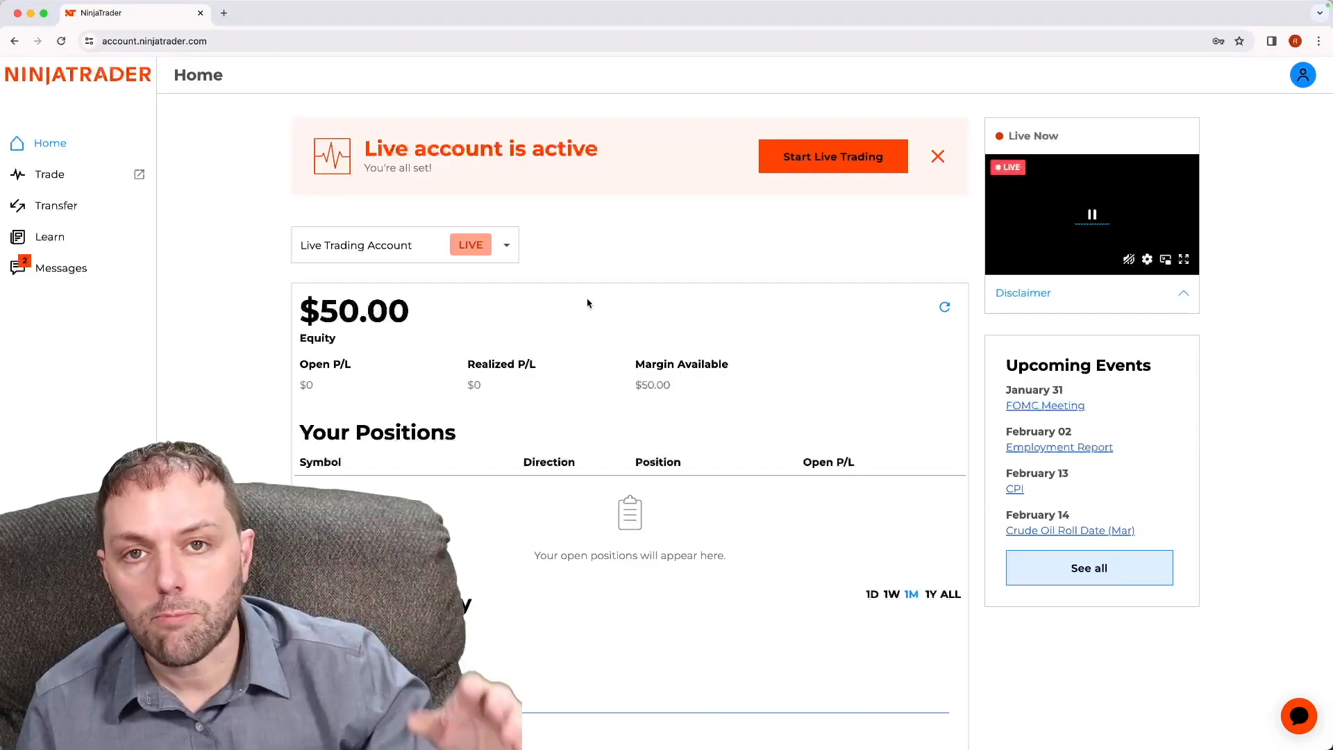
{"action": "mouse_move", "coordinate": [940, 245]}
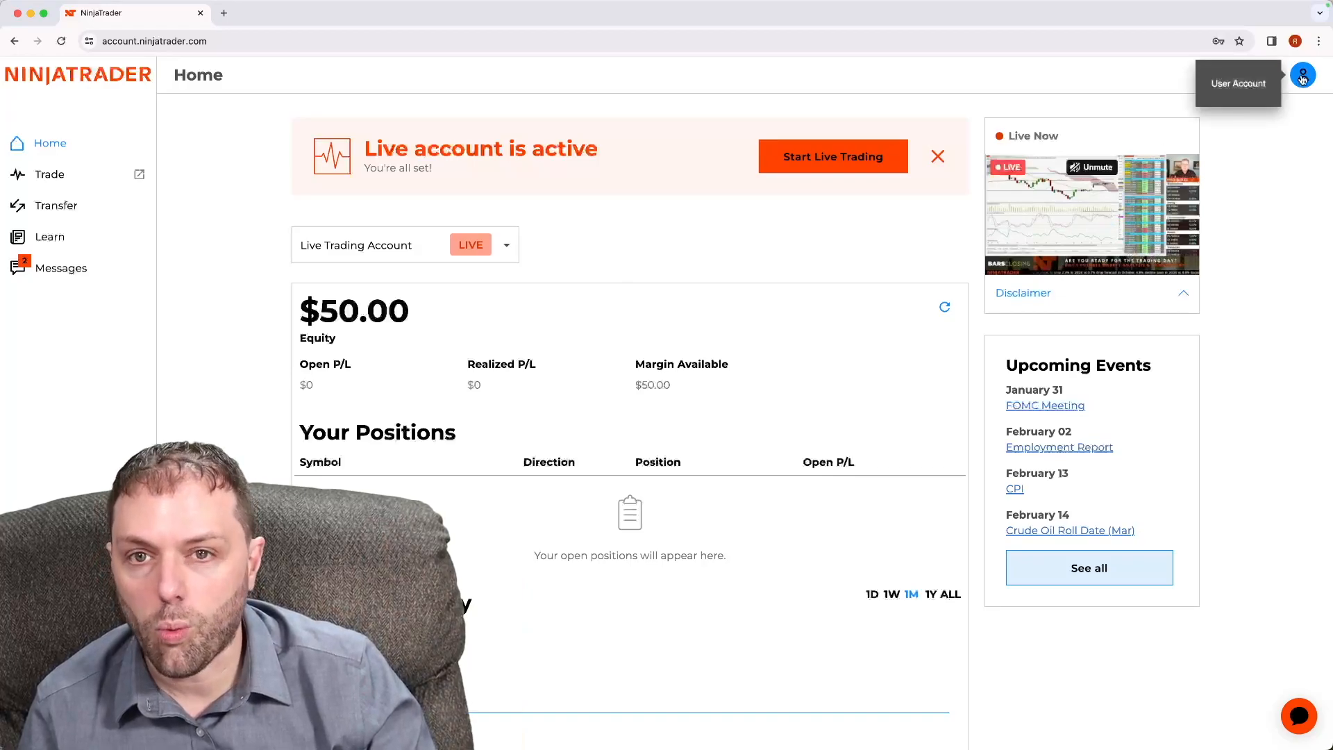
{"action": "left_click", "coordinate": [1302, 75]}
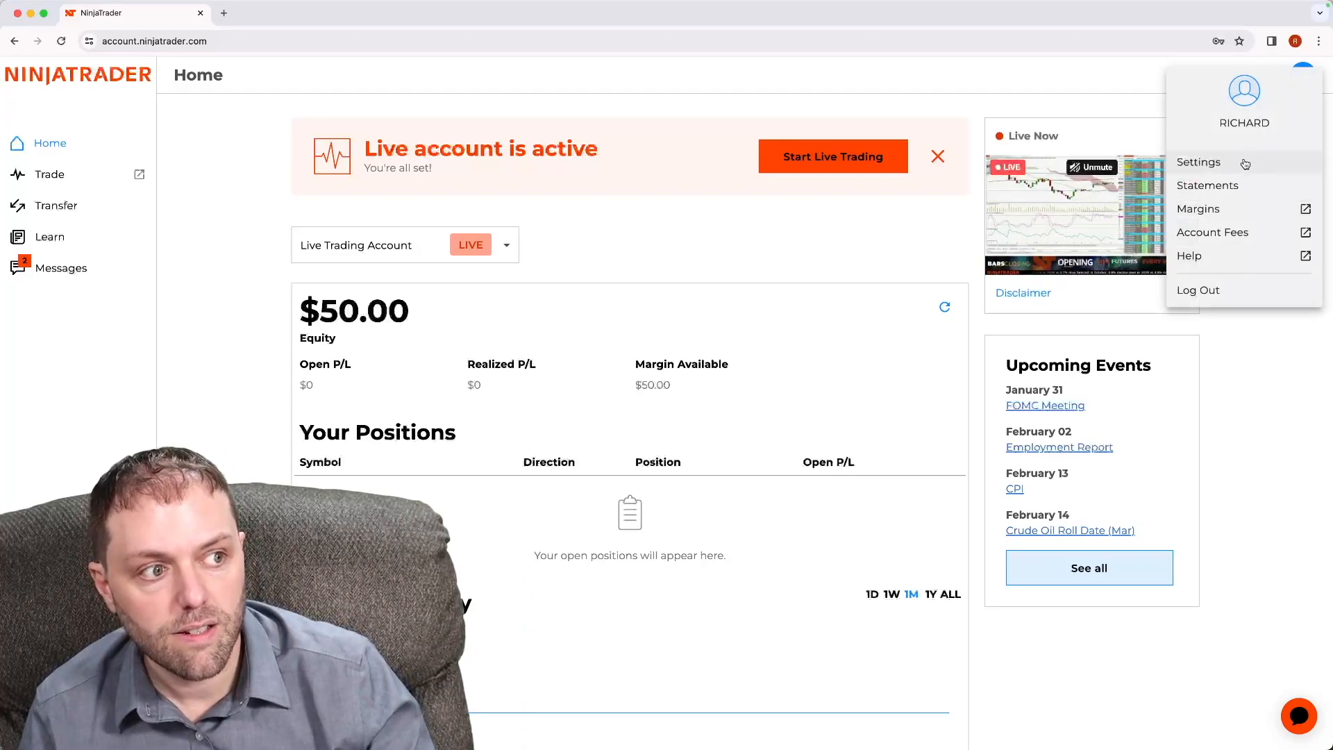
Open Settings on the Accounts tab listing live and simulation accounts.
{"action": "left_click", "coordinate": [1199, 162]}
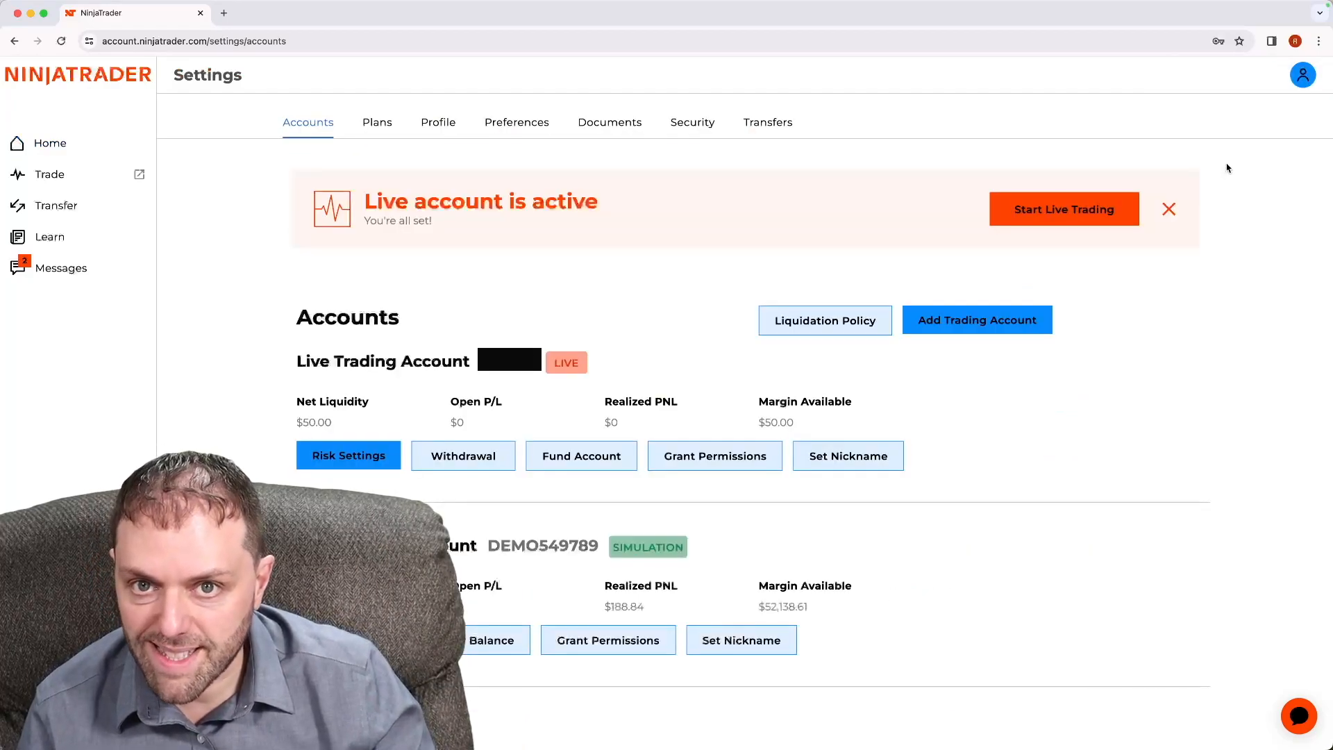
{"action": "scroll", "scroll_direction": "up", "scroll_amount": 3}
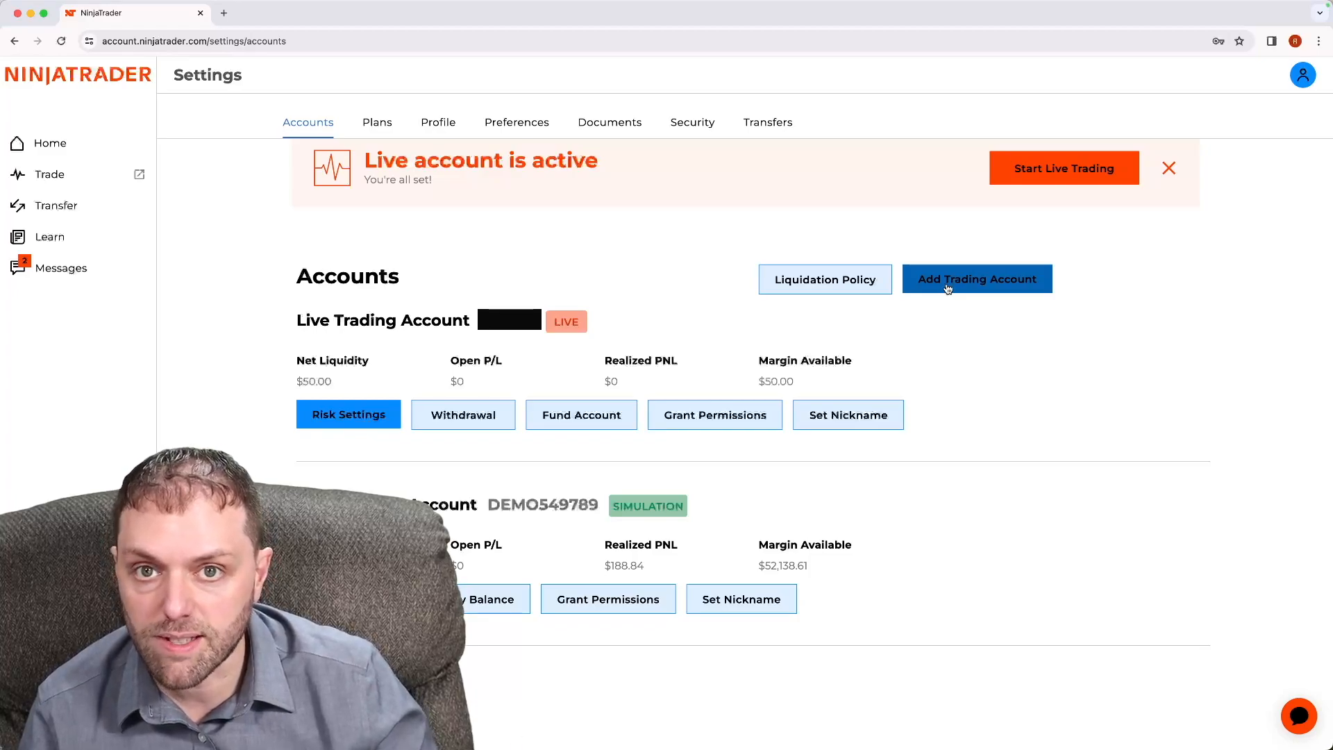
{"action": "mouse_move", "coordinate": [921, 253]}
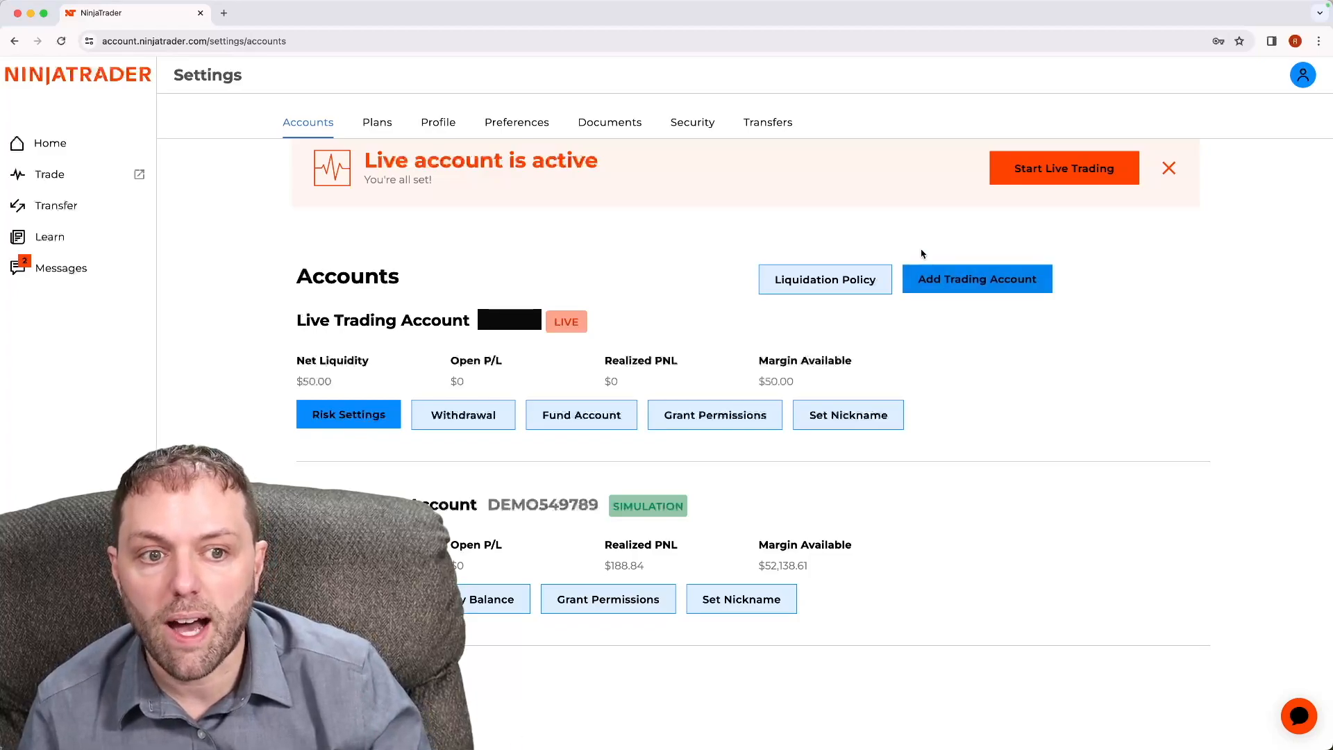
{"action": "mouse_move", "coordinate": [347, 416]}
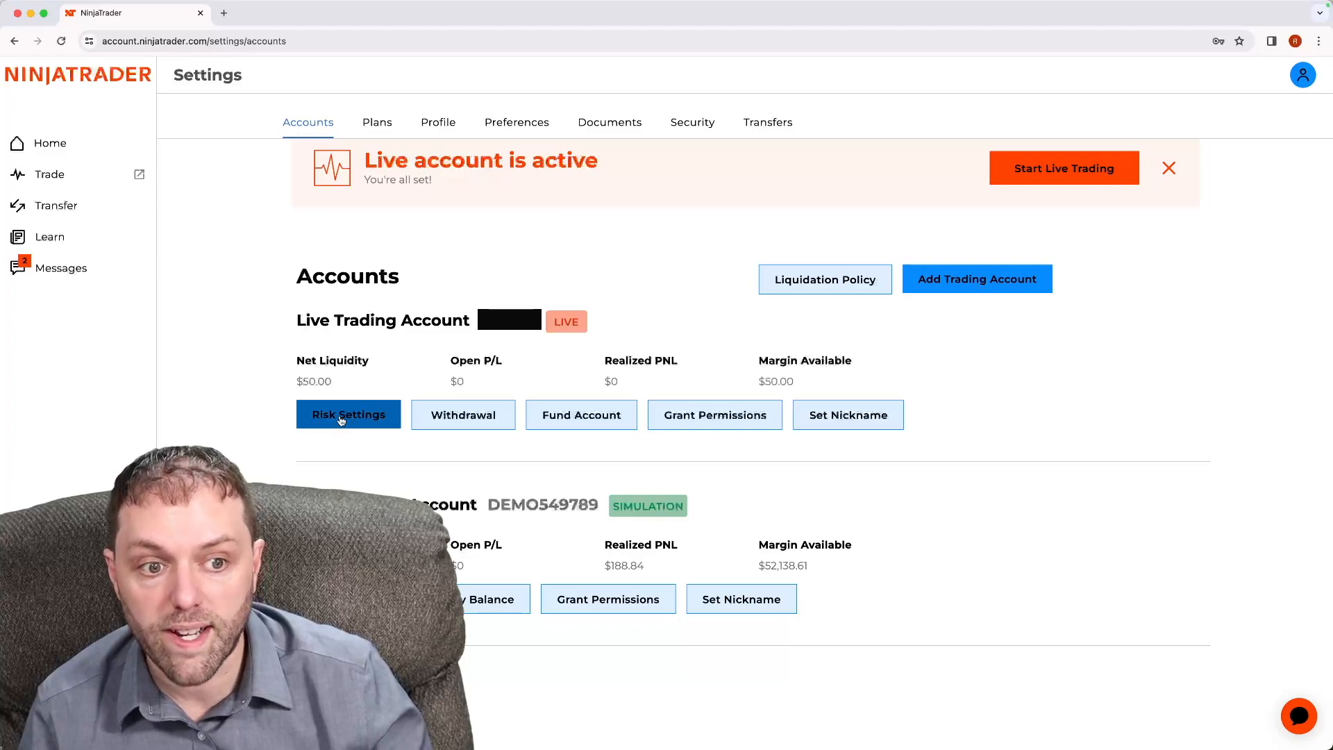
Open the Live Trading Account's Risk Settings with a $100 daily loss limit enabled.
{"action": "left_click", "coordinate": [348, 414]}
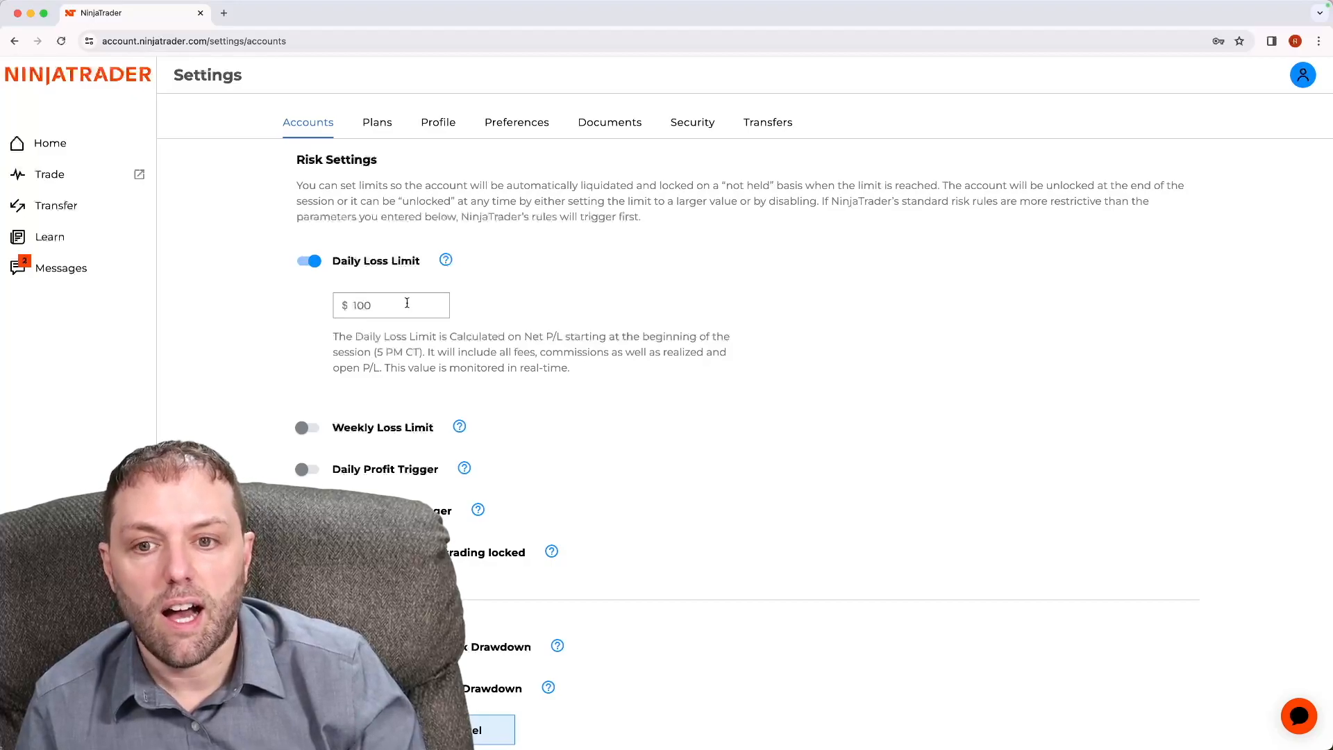
Save the live account's $100 daily loss limit and get the update confirmation.
{"action": "scroll", "scroll_direction": "down", "scroll_amount": 3}
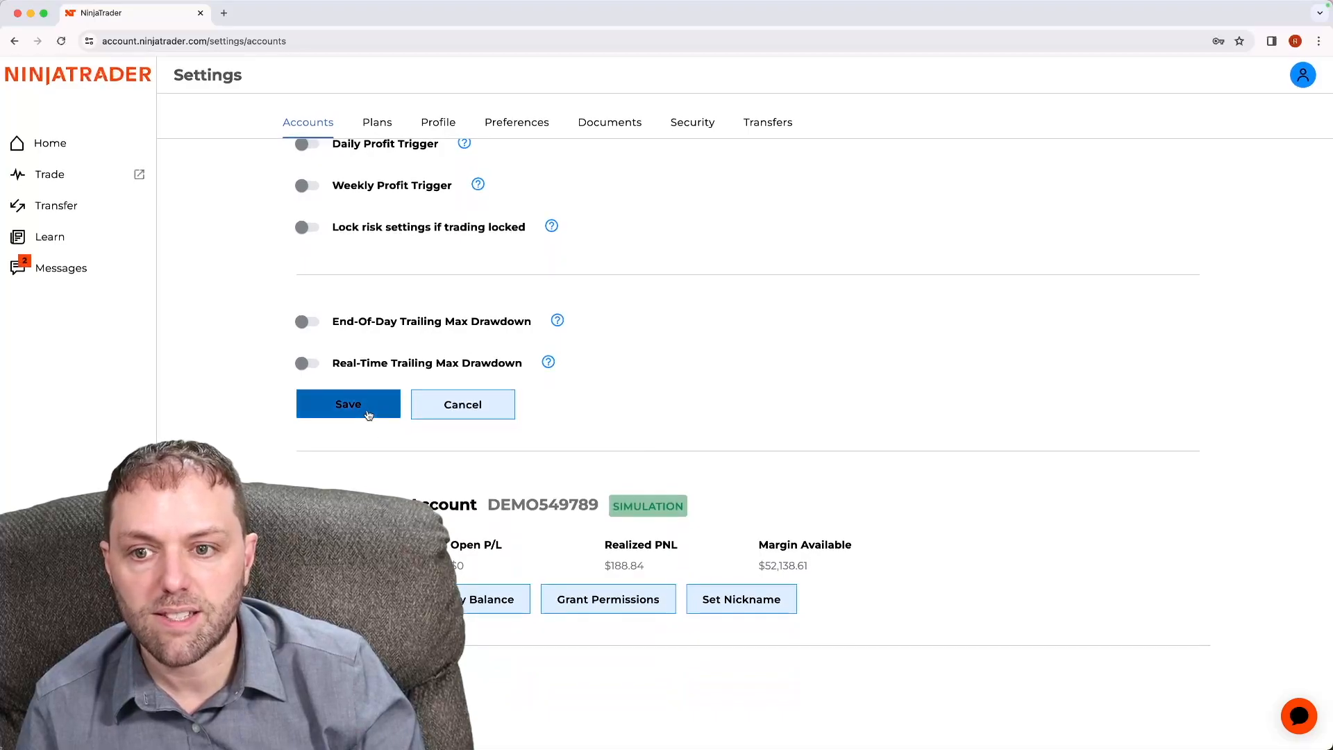
{"action": "left_click", "coordinate": [348, 404]}
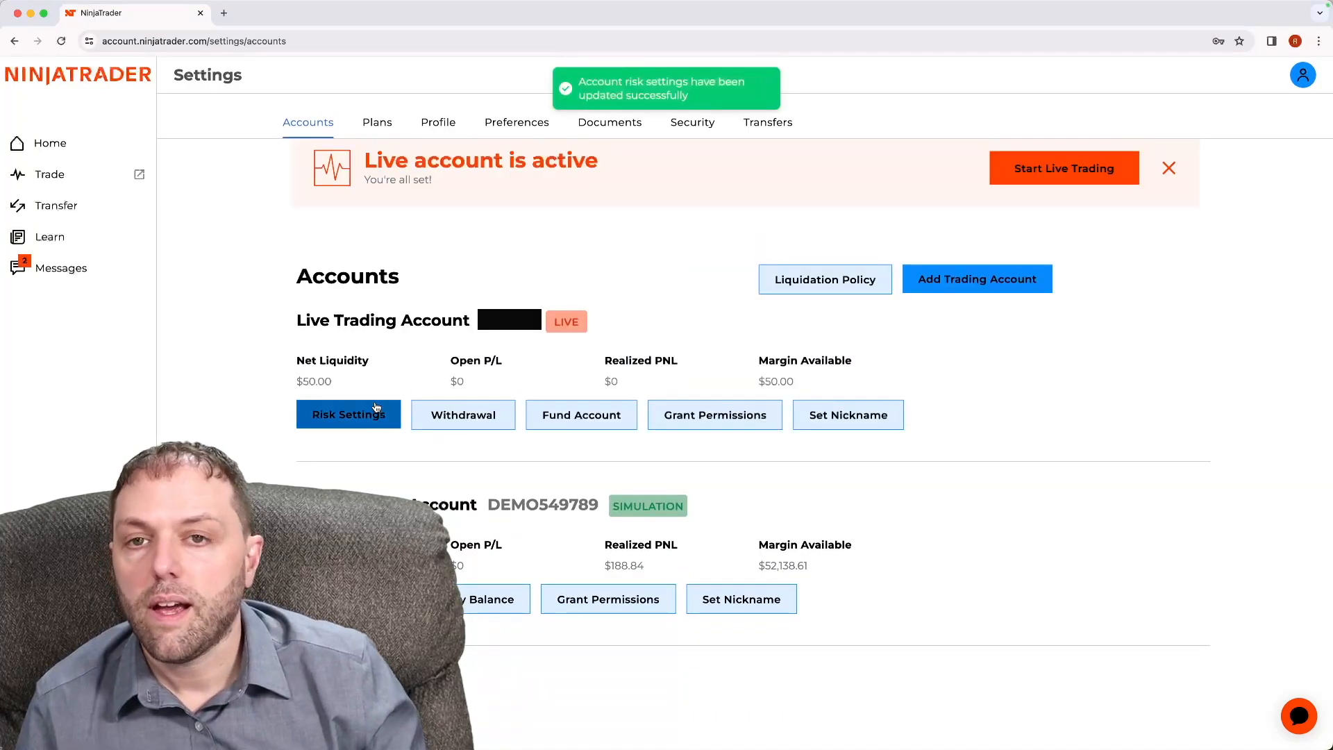